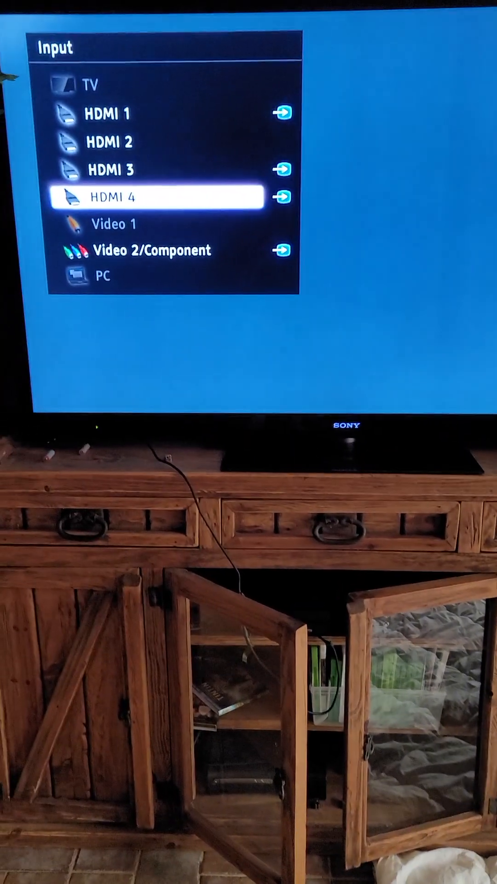
Move up in the Sony TV input list toward the HDMI 4 source.
key("Up")
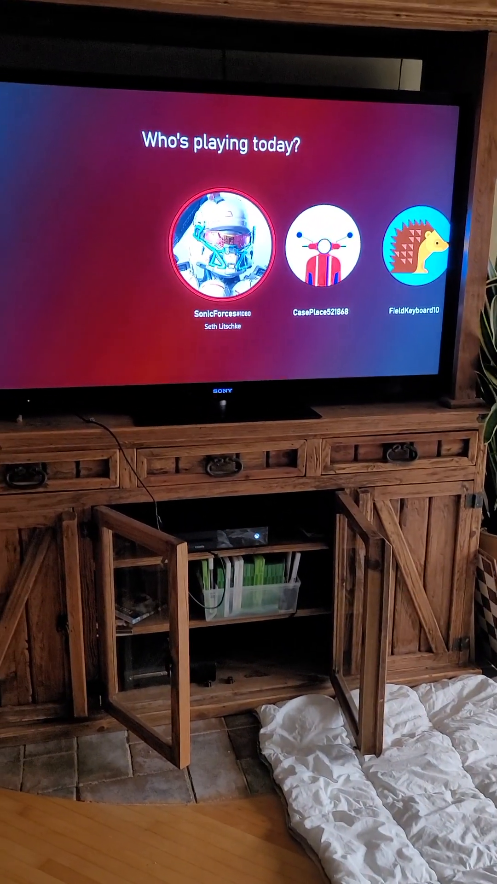
Sign in as the first player profile on the 'Who's playing today?' screen.
left_click(224, 248)
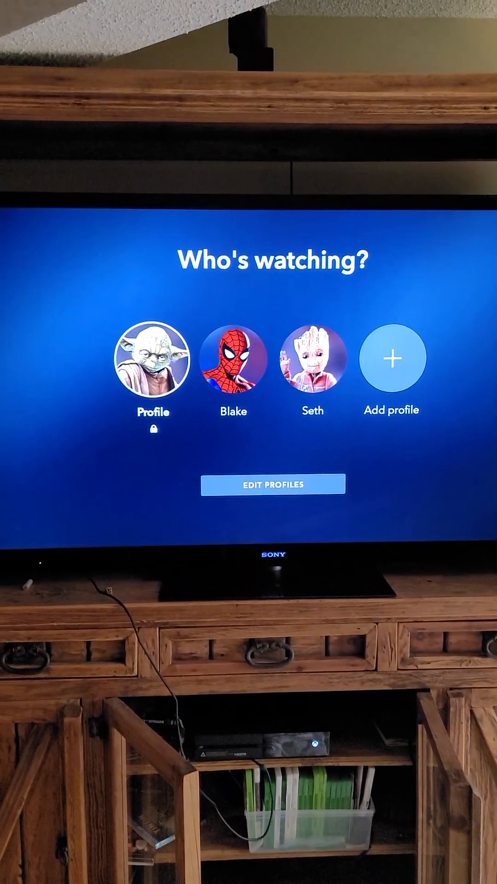
Bring up the Xbox home guide over Disney+'s 'Who's watching?' screen.
key("xbox")
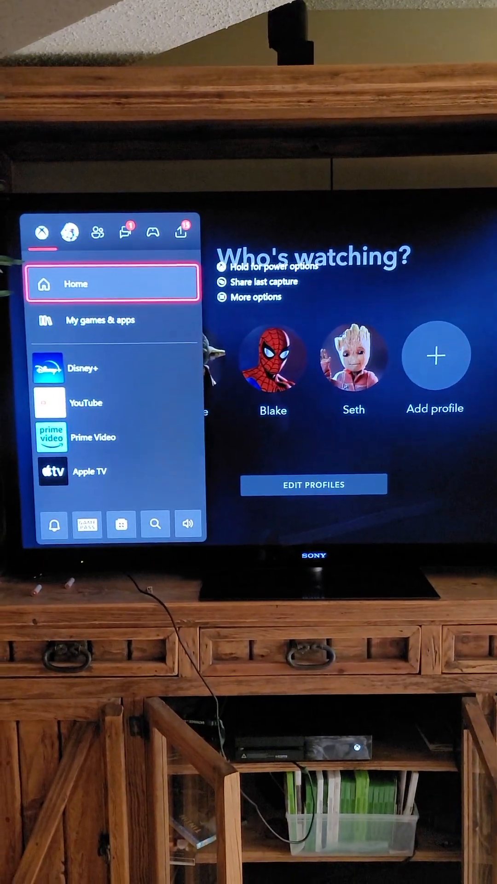